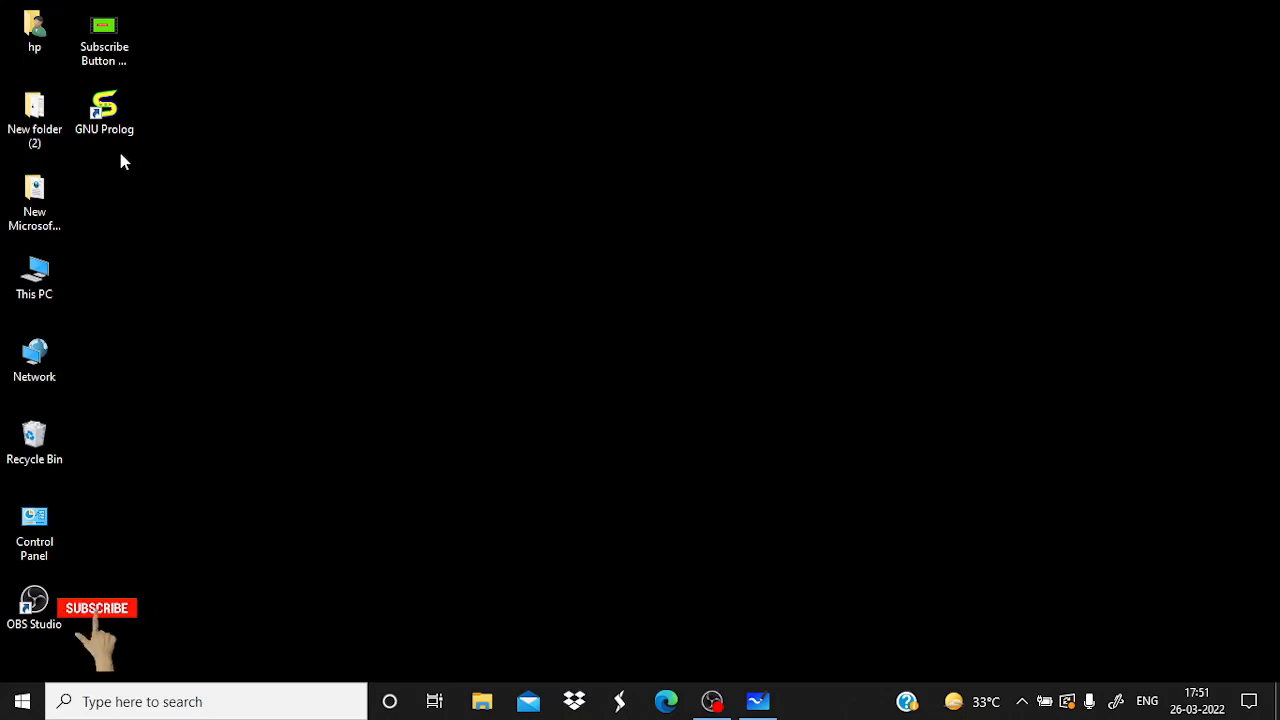
- Launch GNU Prolog 1.5.0 from the desktop shortcut so the ?- prompt is ready
click(96, 608)
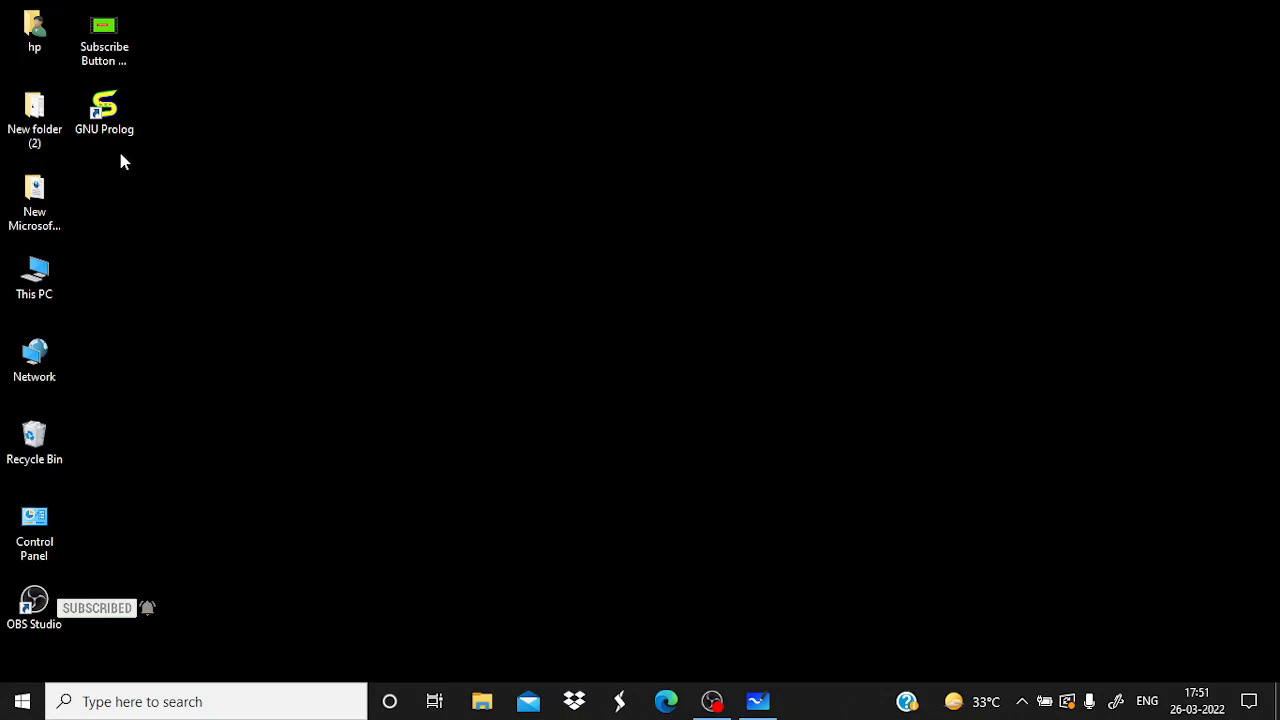
click(104, 110)
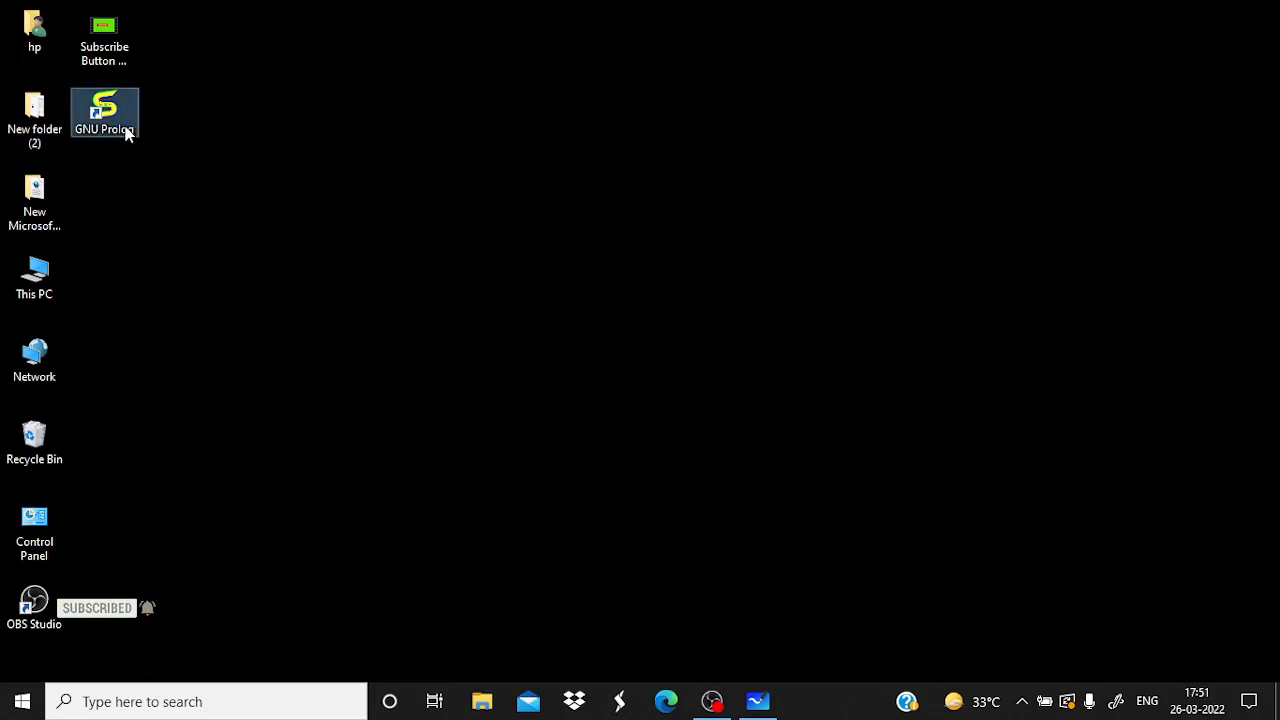
double_click(104, 114)
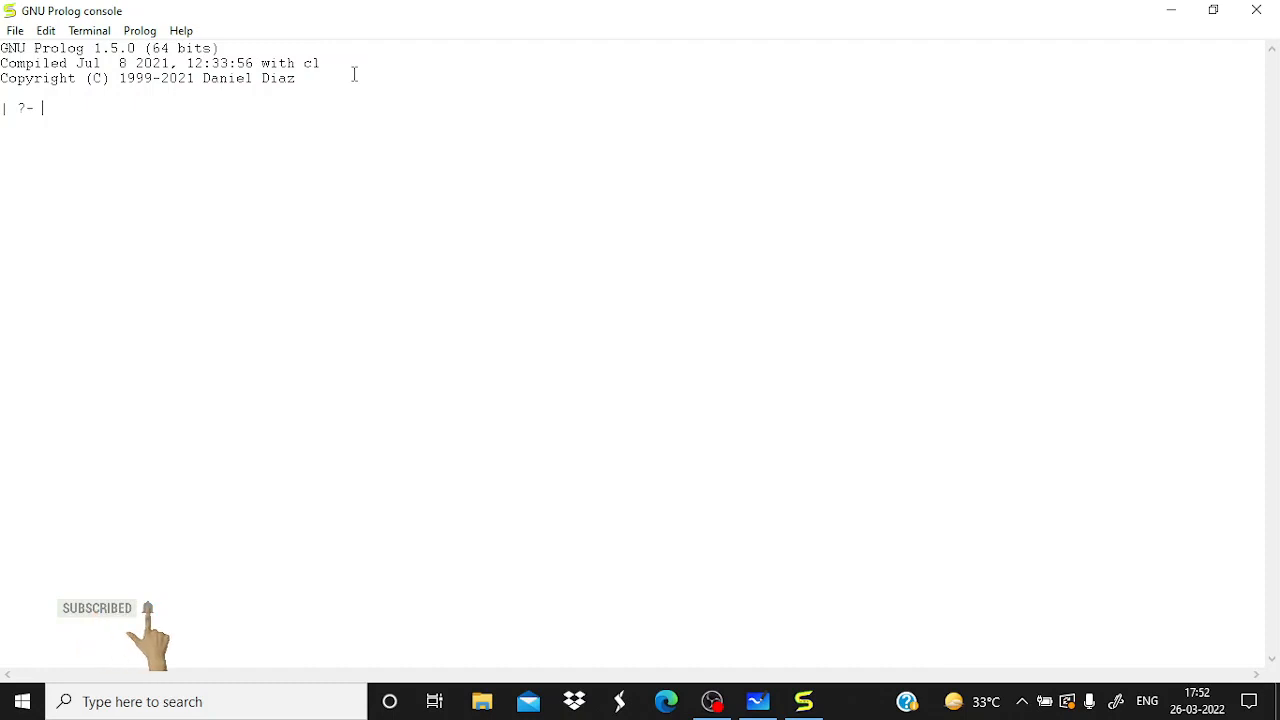
- Enter the query write('Hello World!'). at the prompt without running it
text(write)
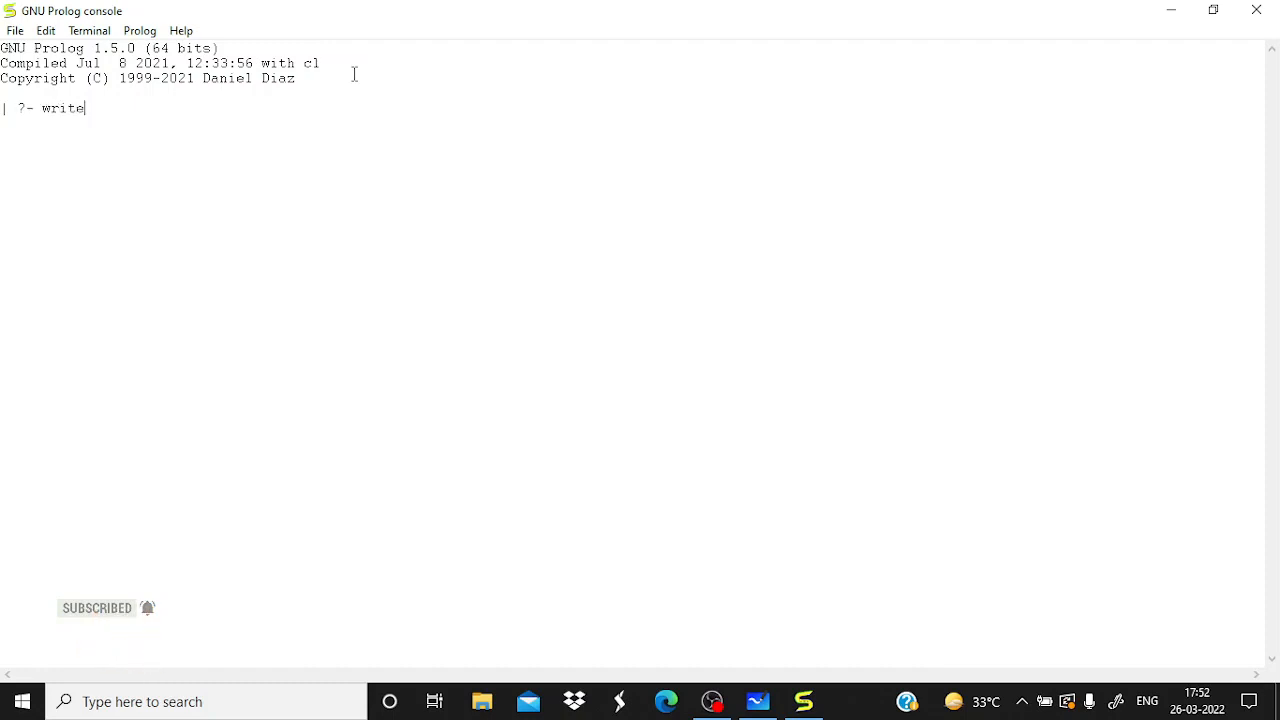
text(())
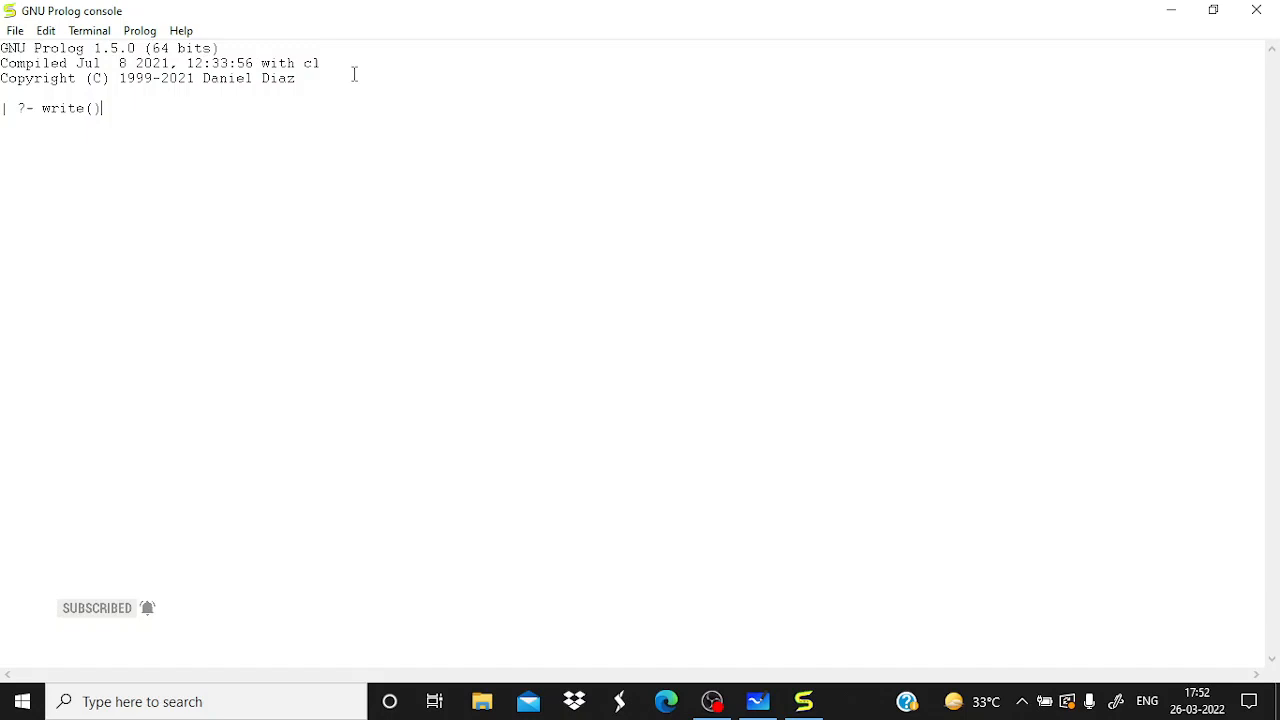
text('')
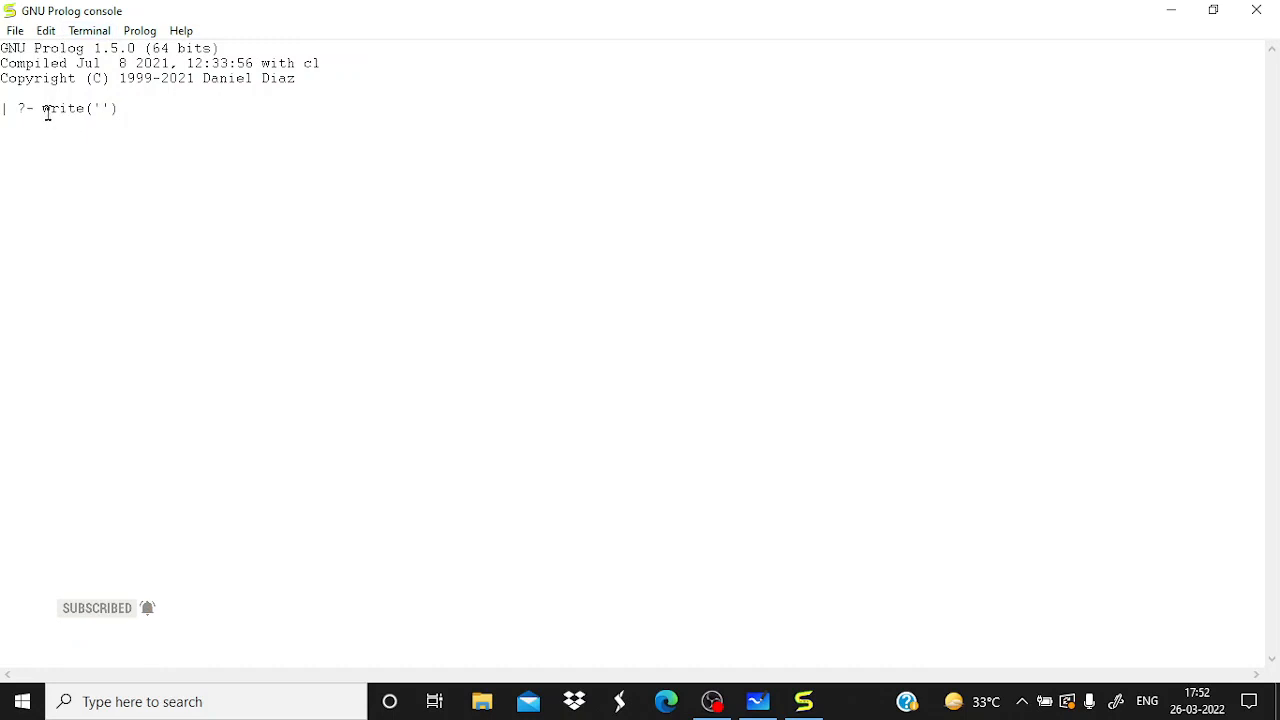
double_click(64, 108)
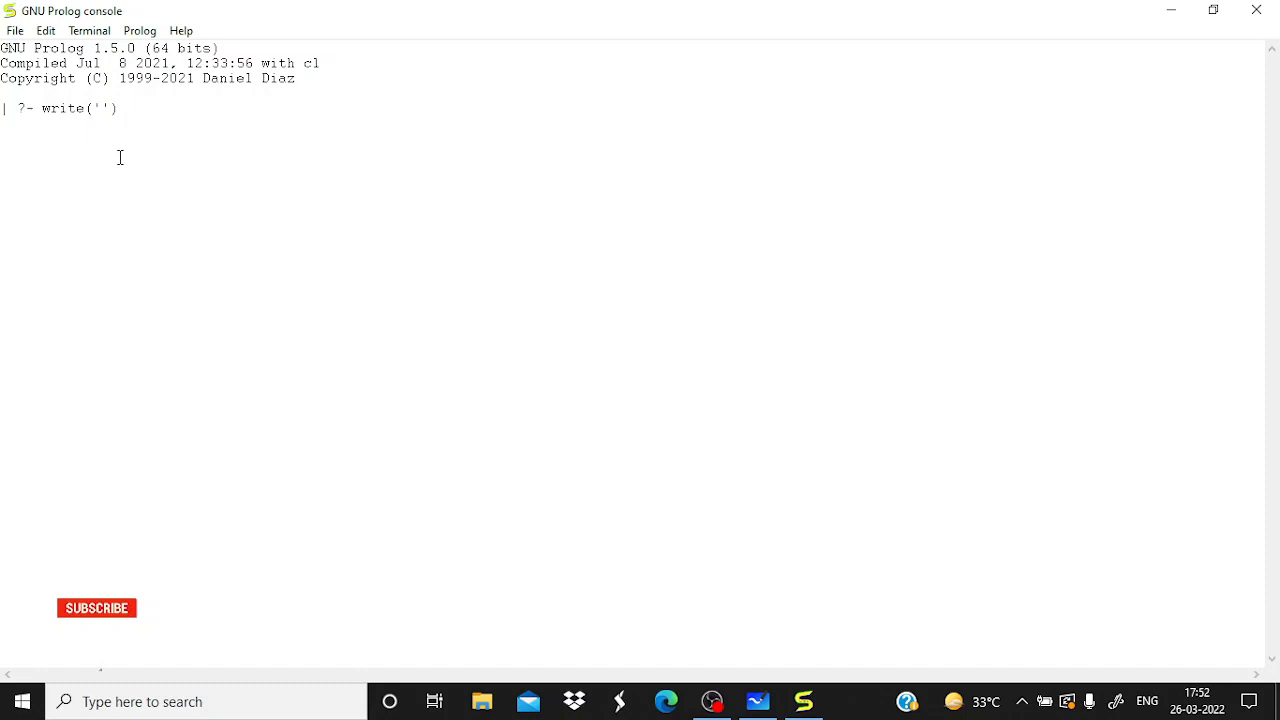
text(Hello)
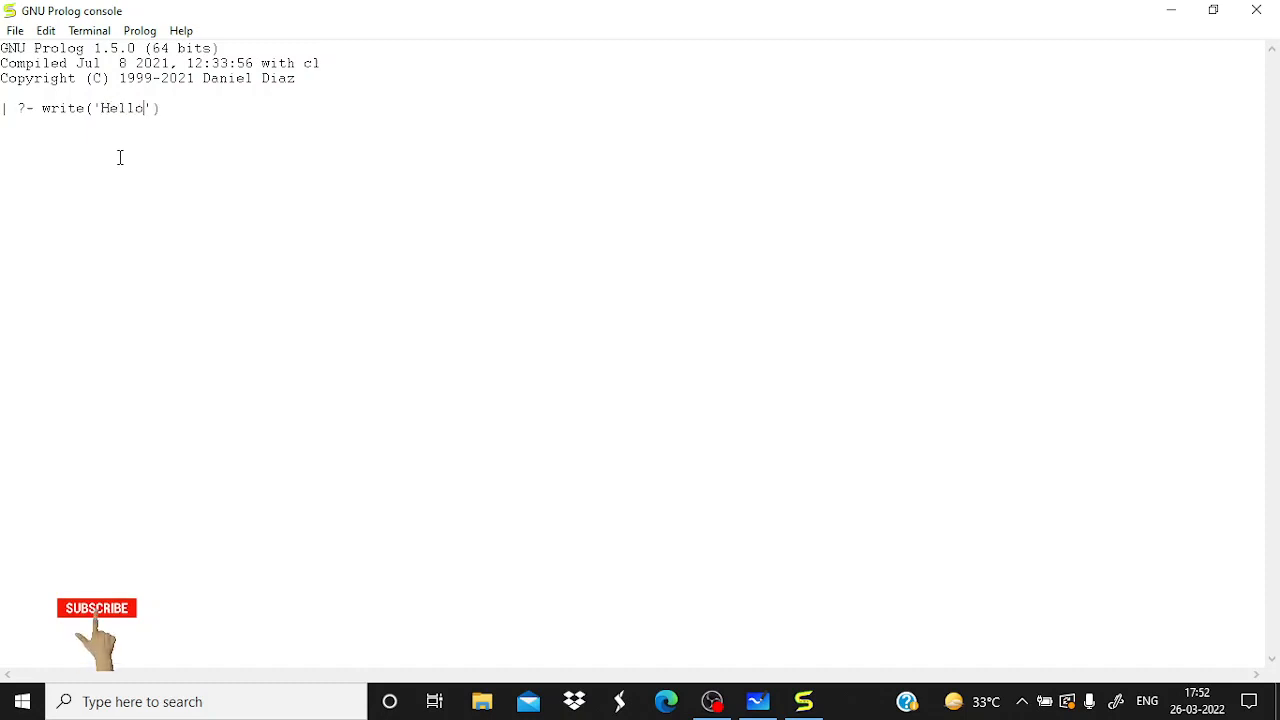
text(World!)
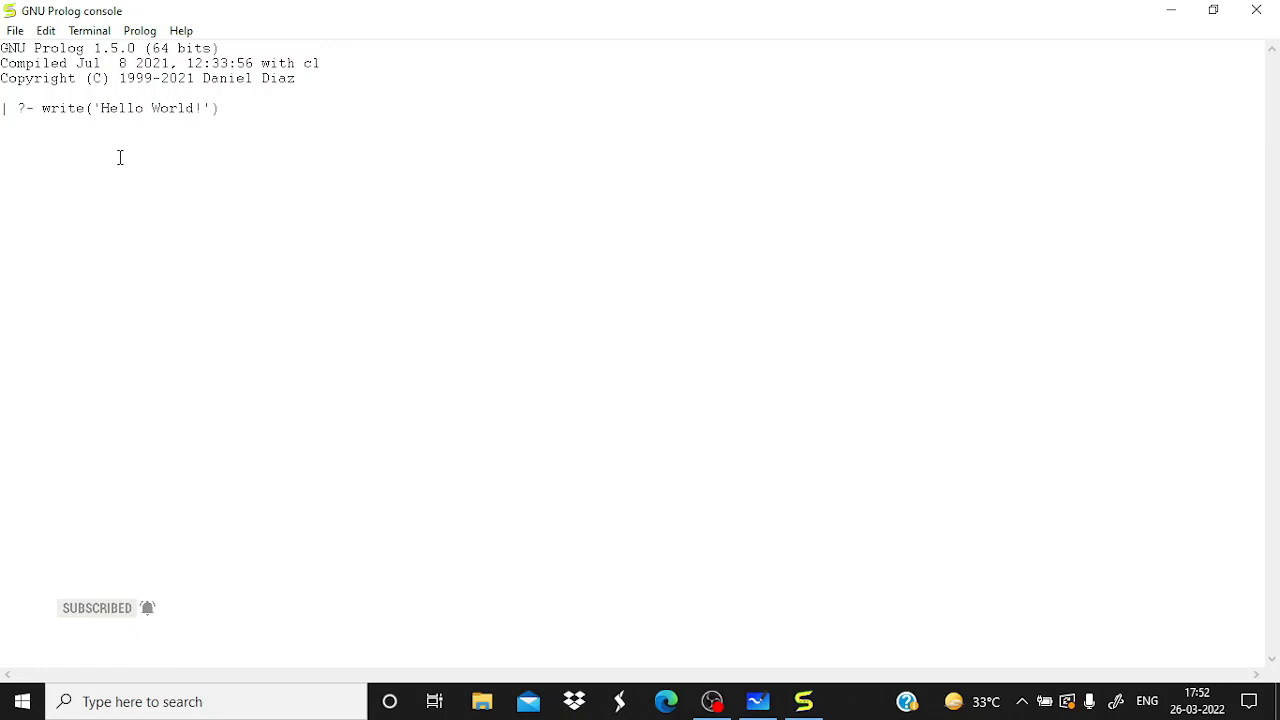
text(.)
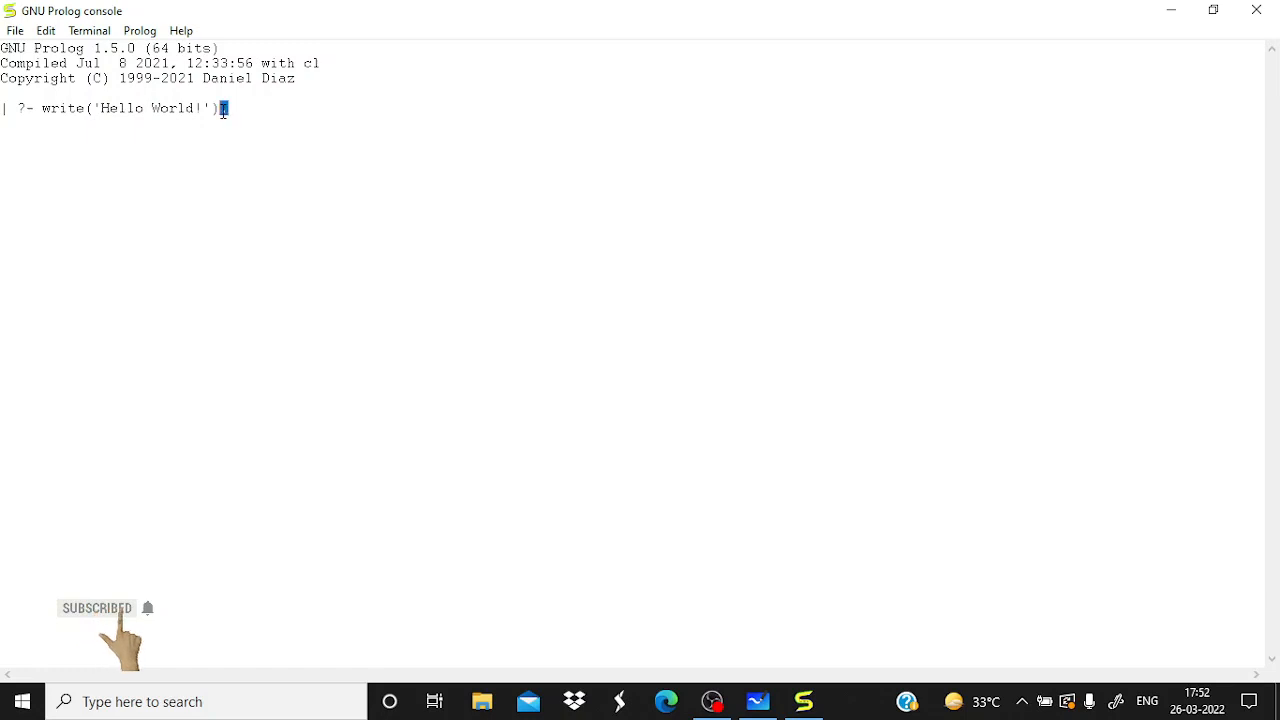
text(.)
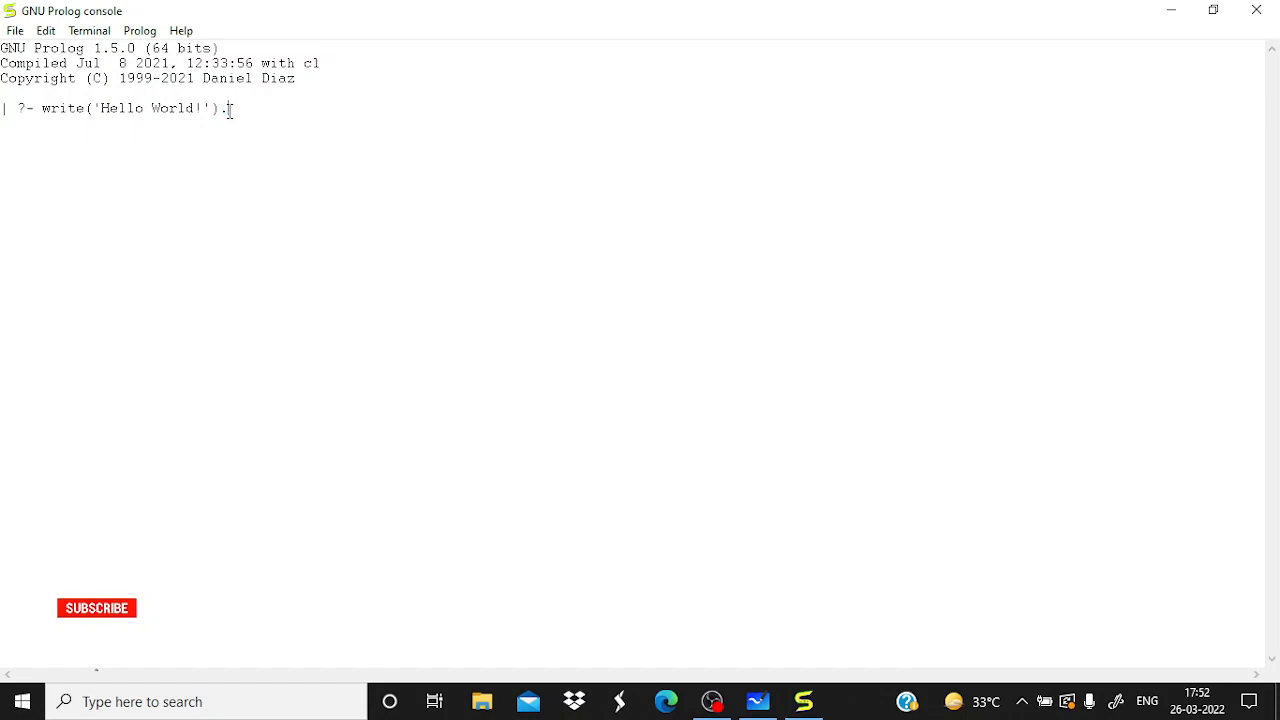
- Execute write('Hello World!'). so the console prints Hello World! and yes
click(96, 608)
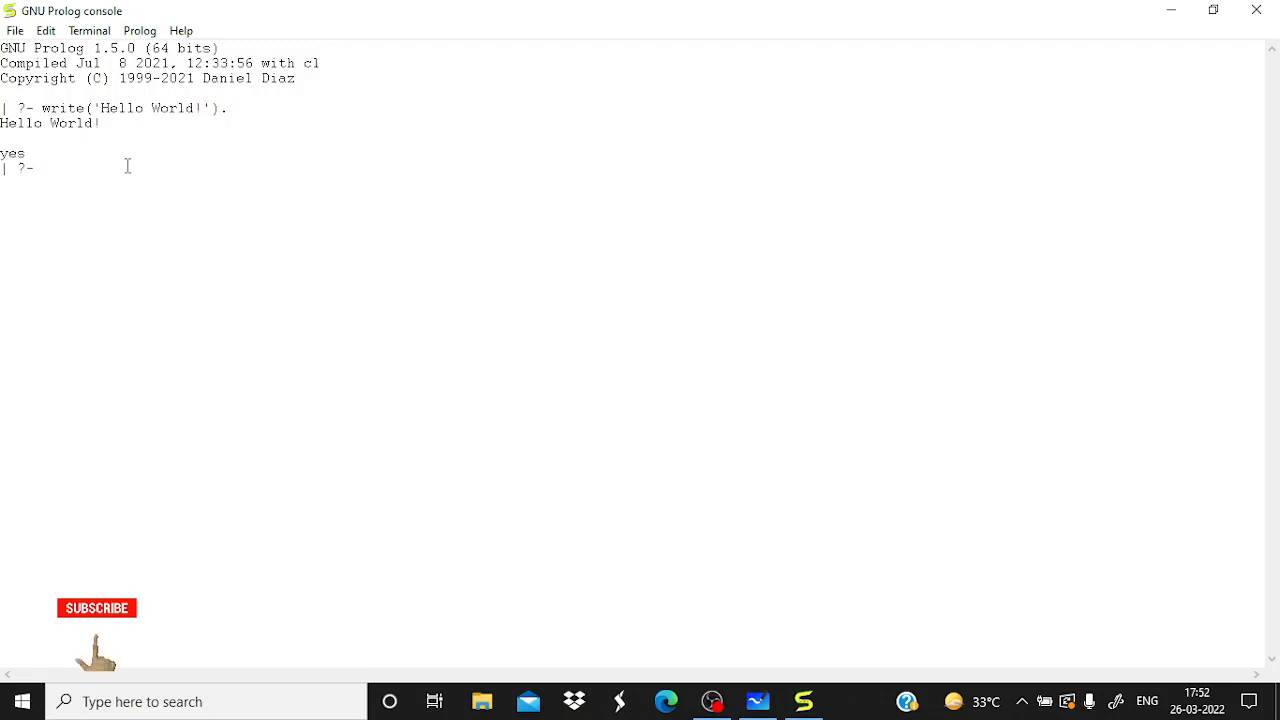
text(write)
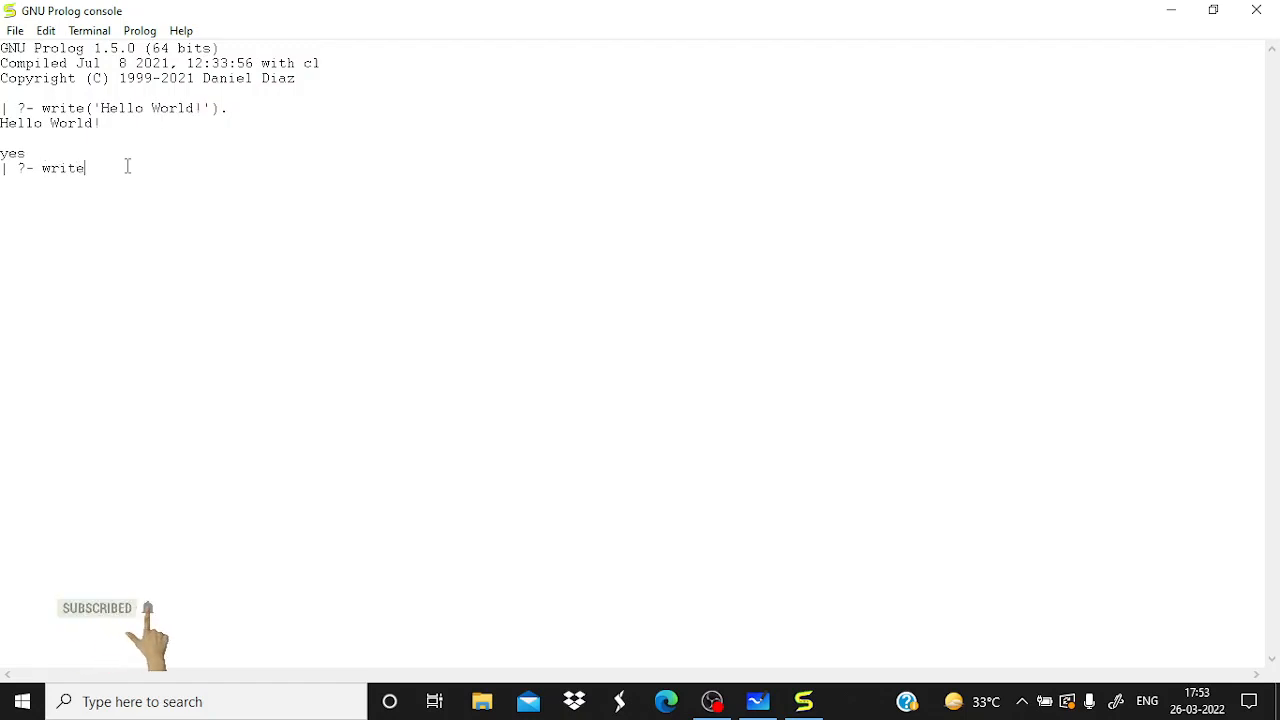
text(())
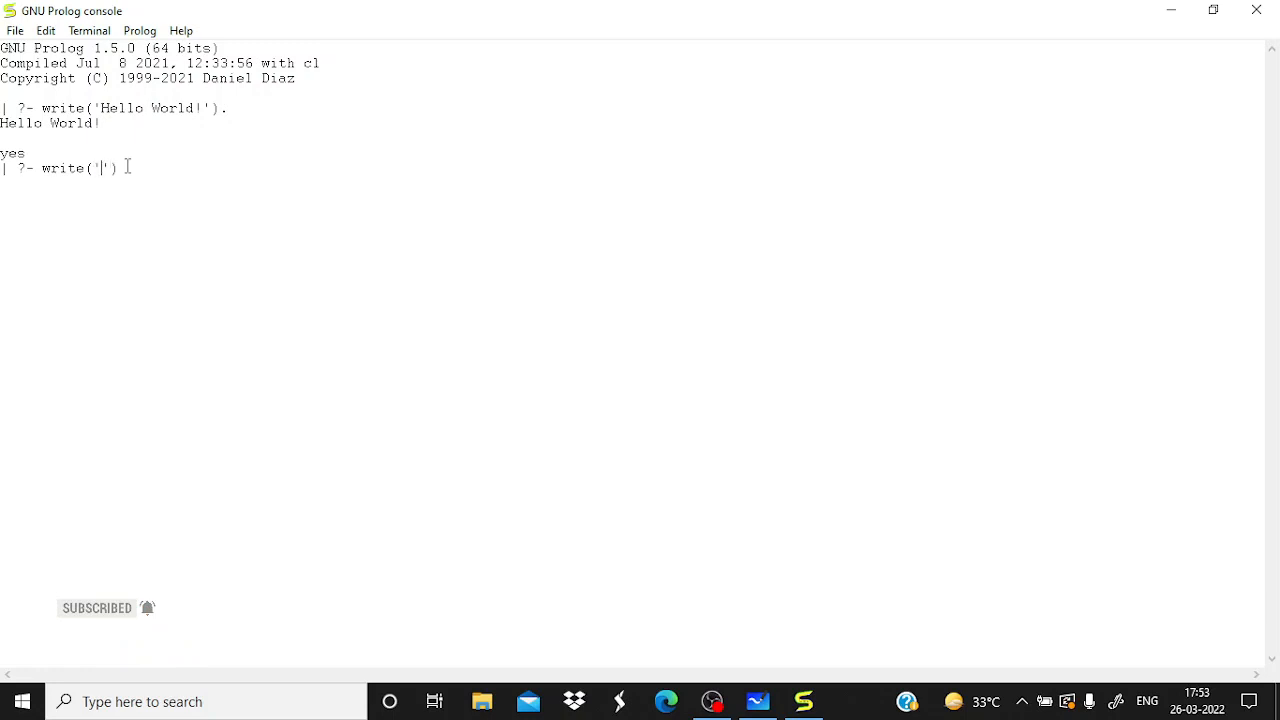
text(Renu Singh)
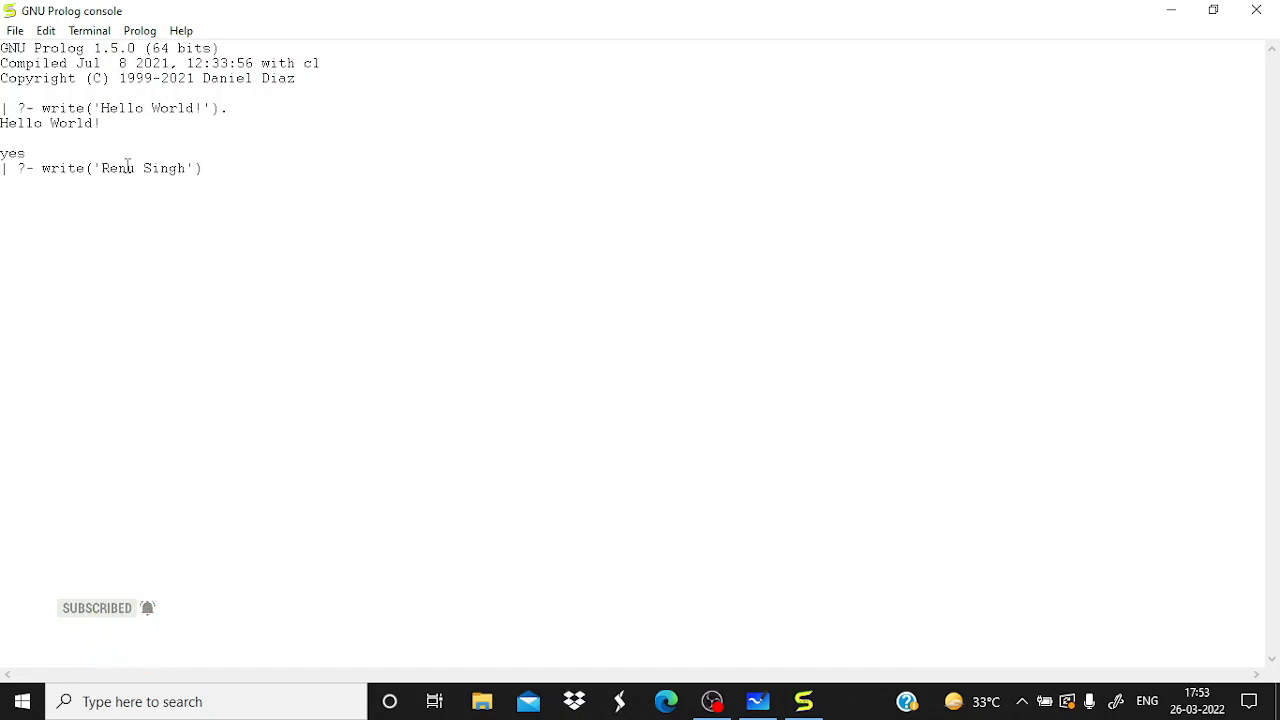
key(Return)
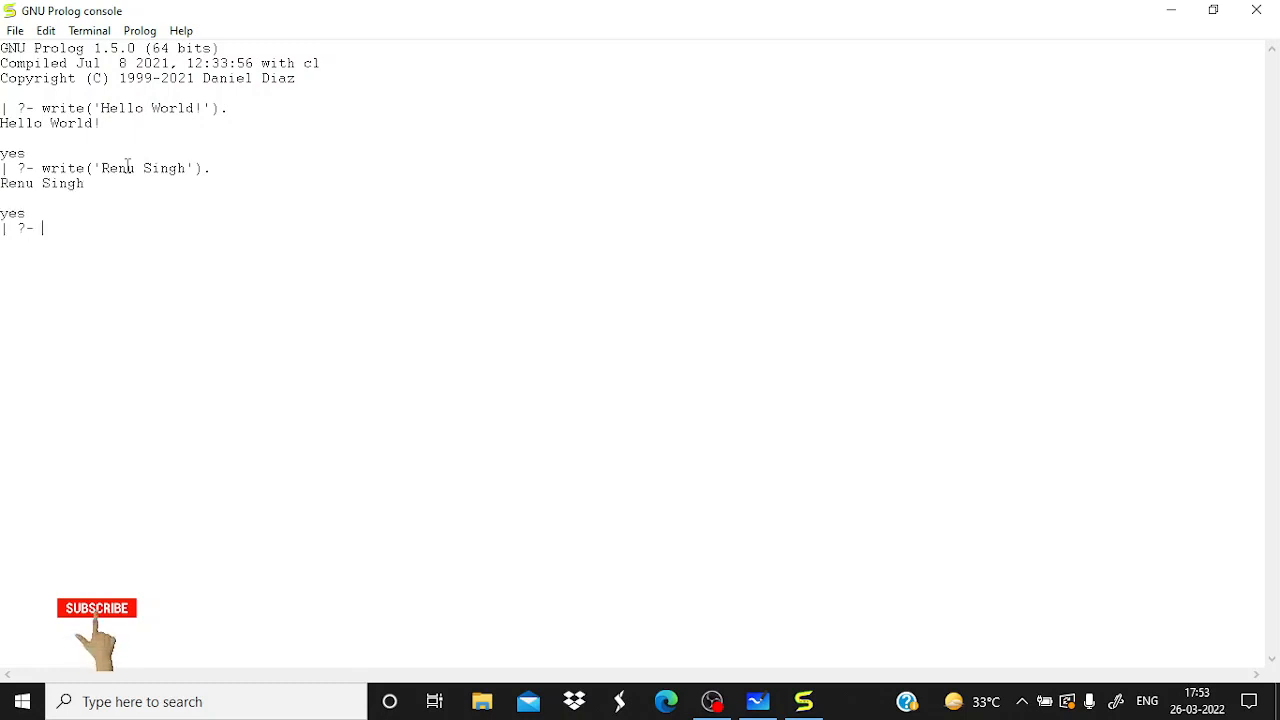